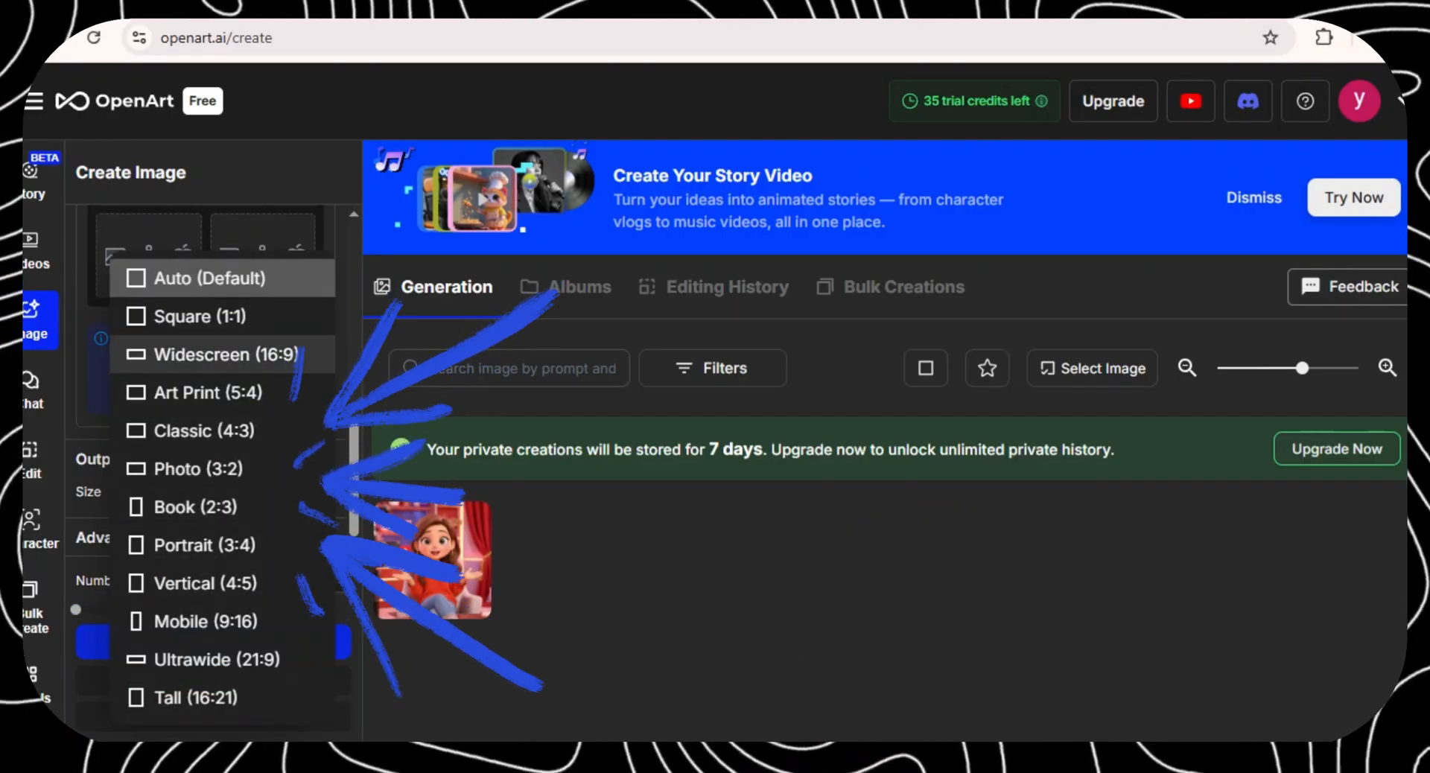
# - Choose the aspect ratio for the 3D cartoon images in the Create Image panel
pyautogui.click(223, 355)
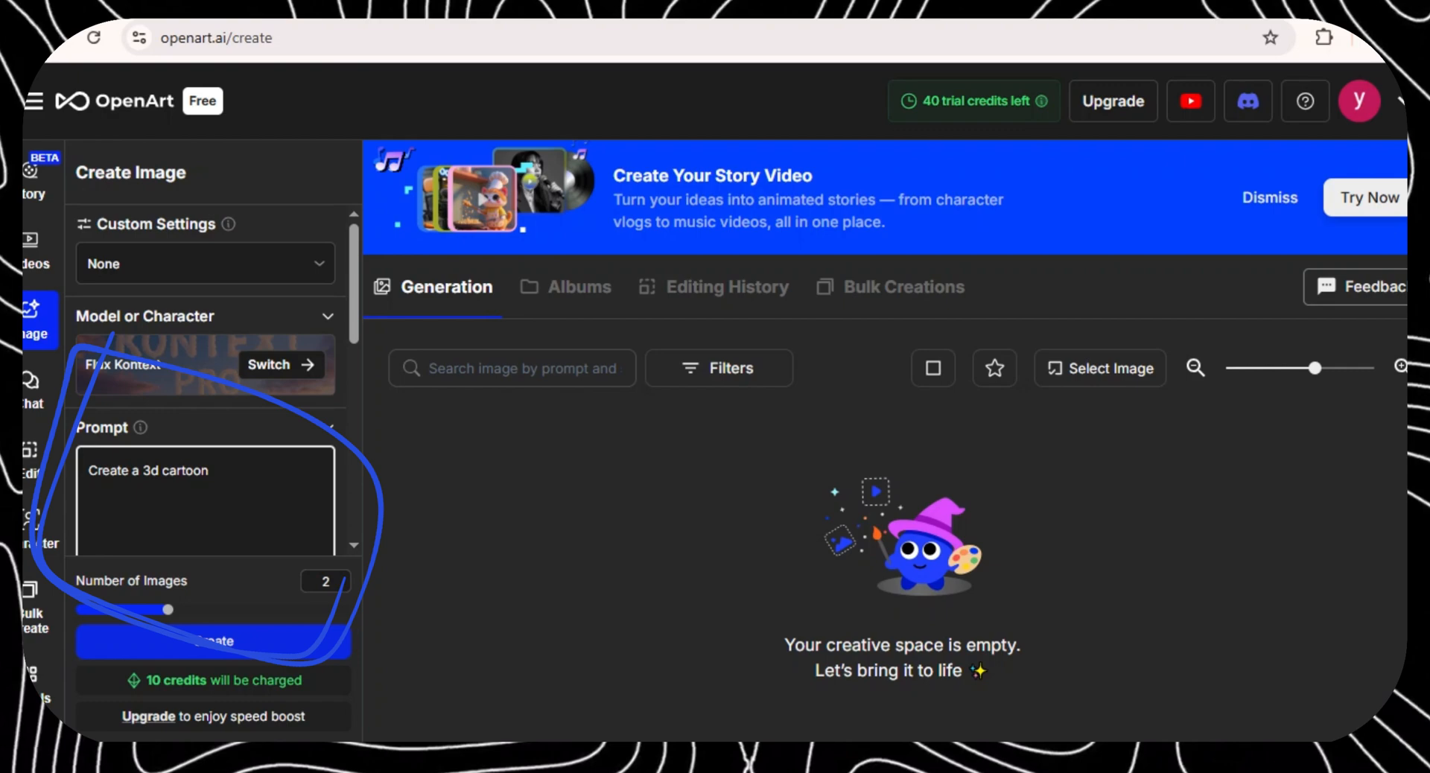
# - Generate two images from the prompt of a young girl YouTuber speaking while seated on the chair
pyautogui.write('young girl')
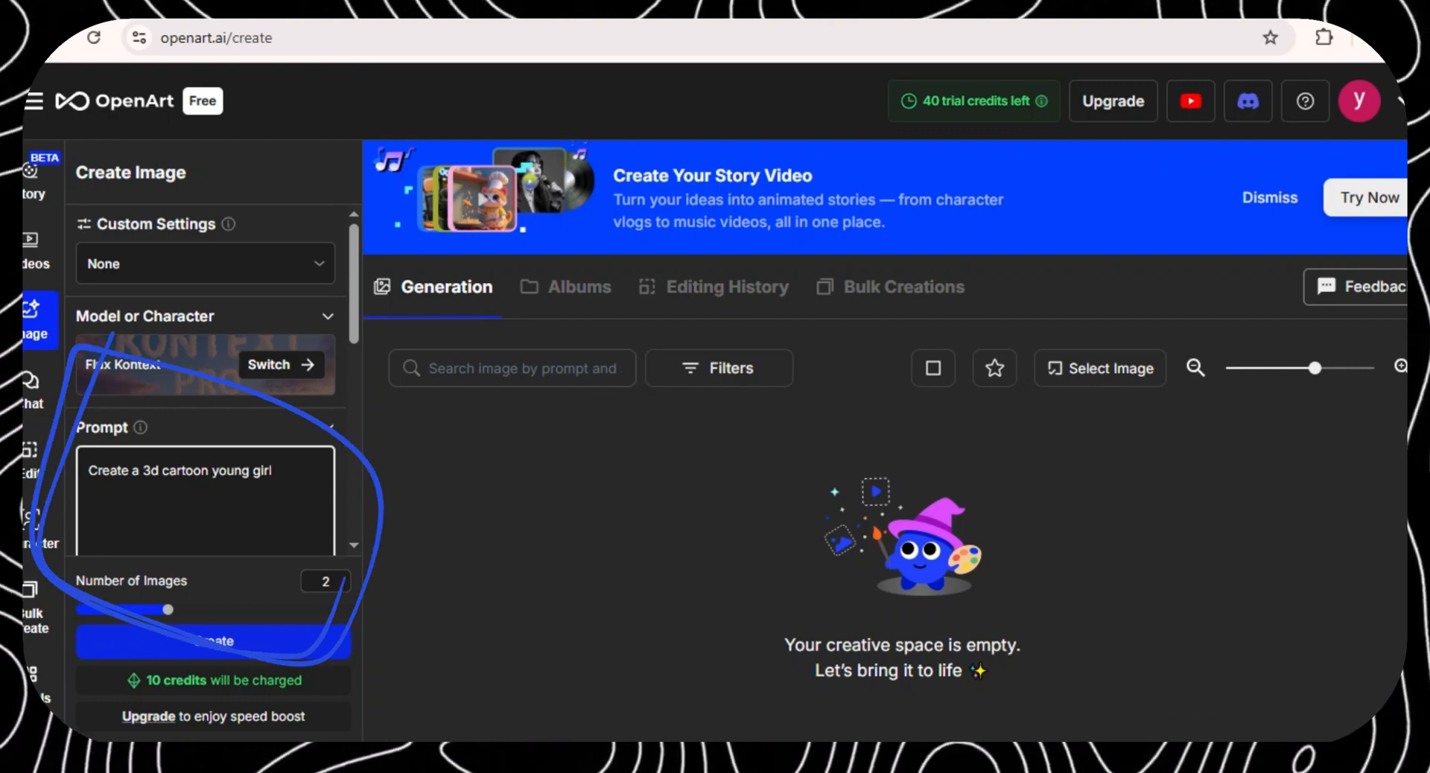
pyautogui.write('youtuber. She is speaking')
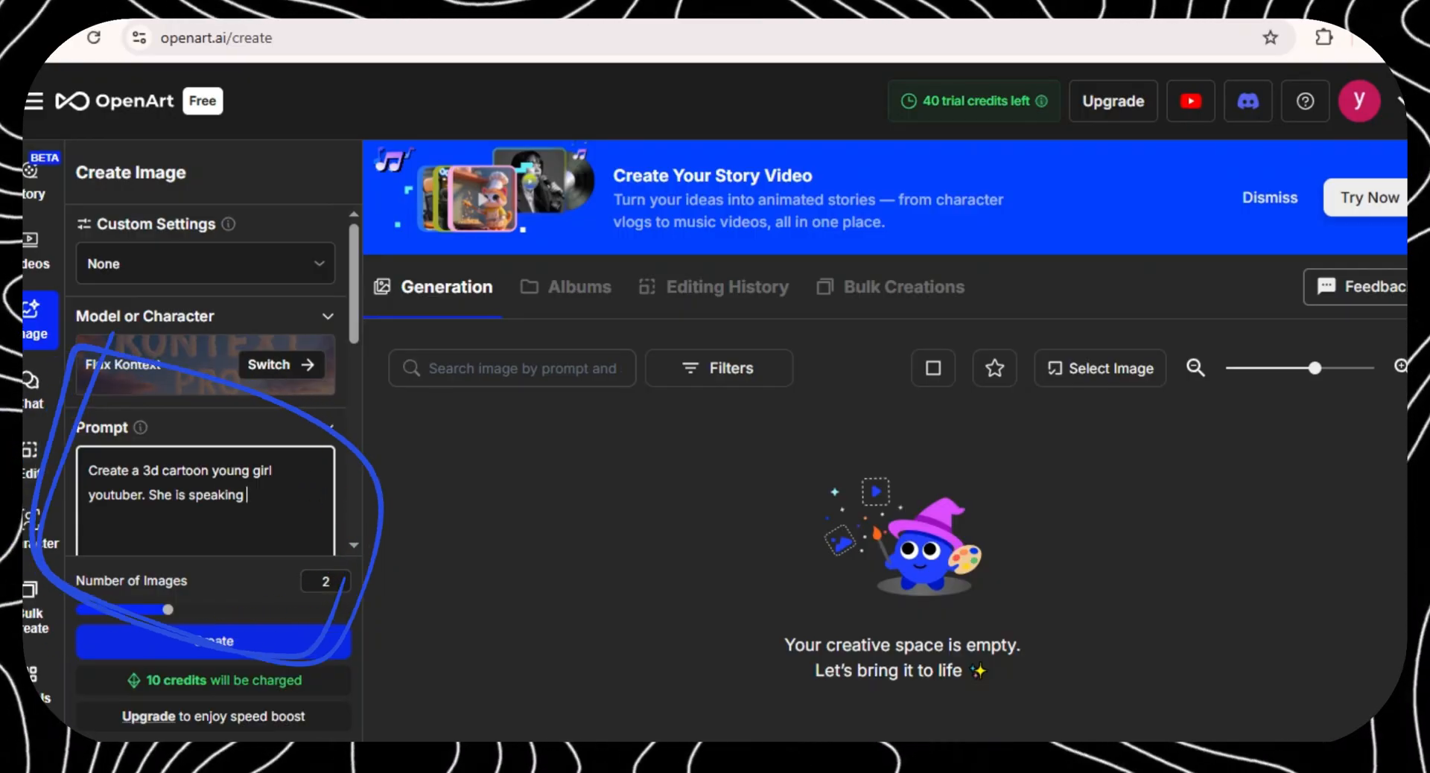
pyautogui.write('while seated on the chair. She is facing the camera. The background is beautiful as a youtube studie')
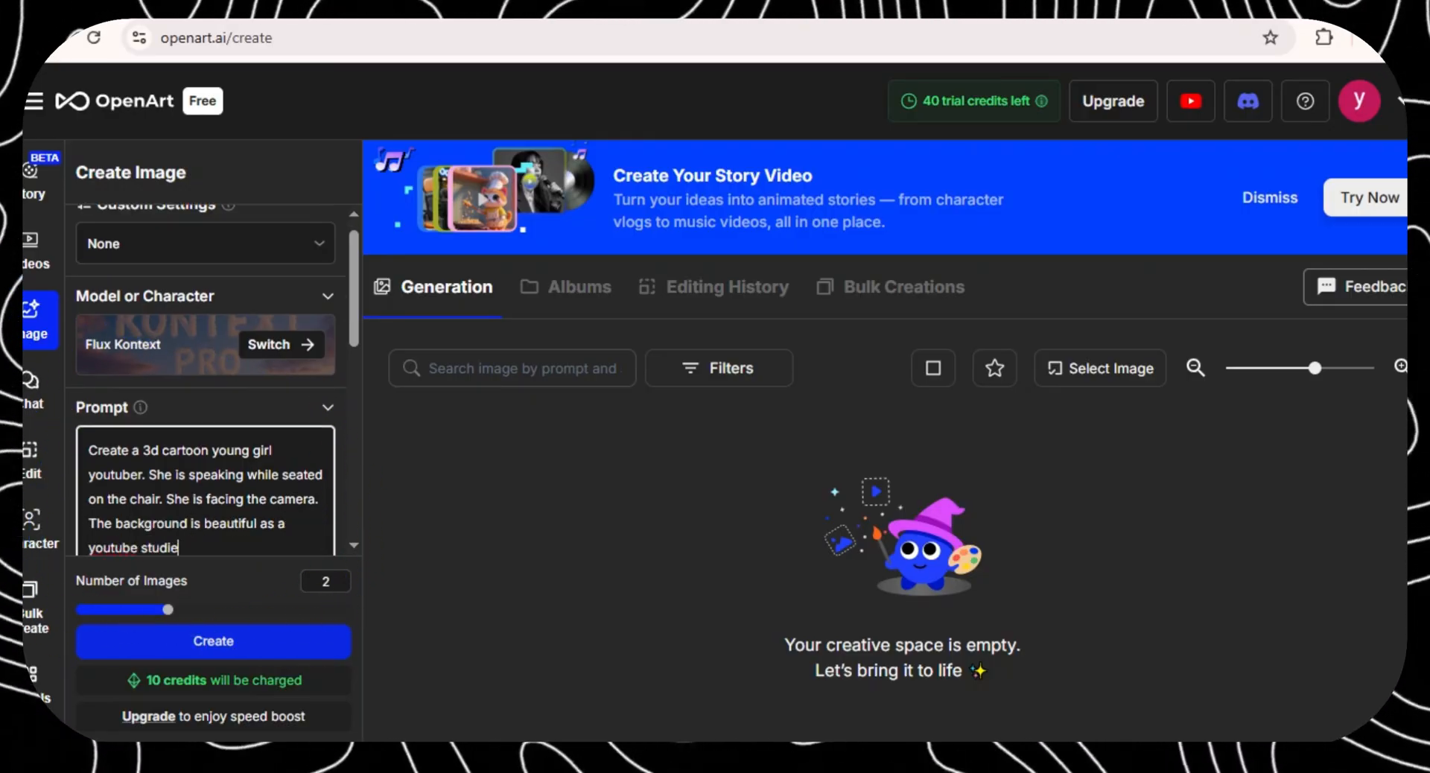
pyautogui.click(213, 642)
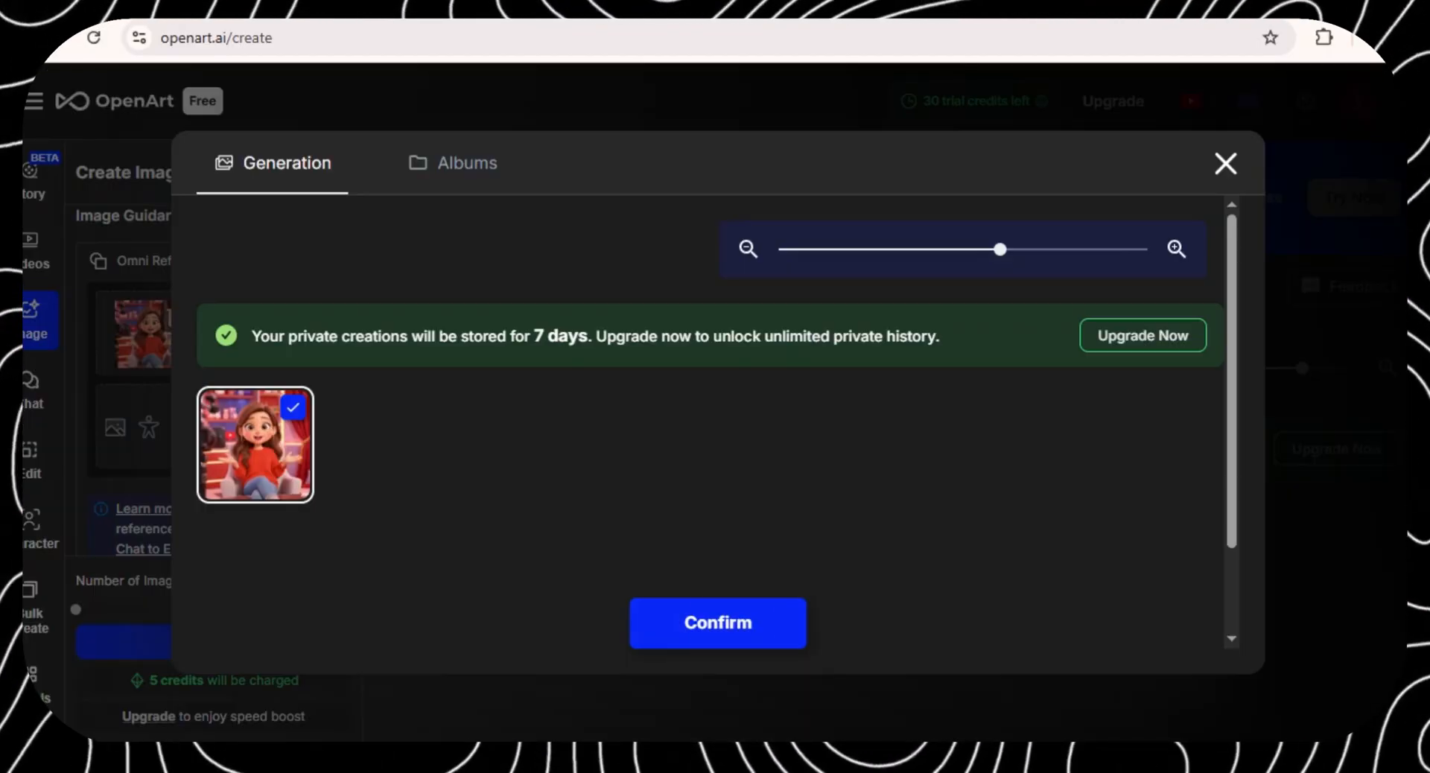
# - Generate one standing-and-walking image of the girl using her seated image as reference
pyautogui.click(718, 623)
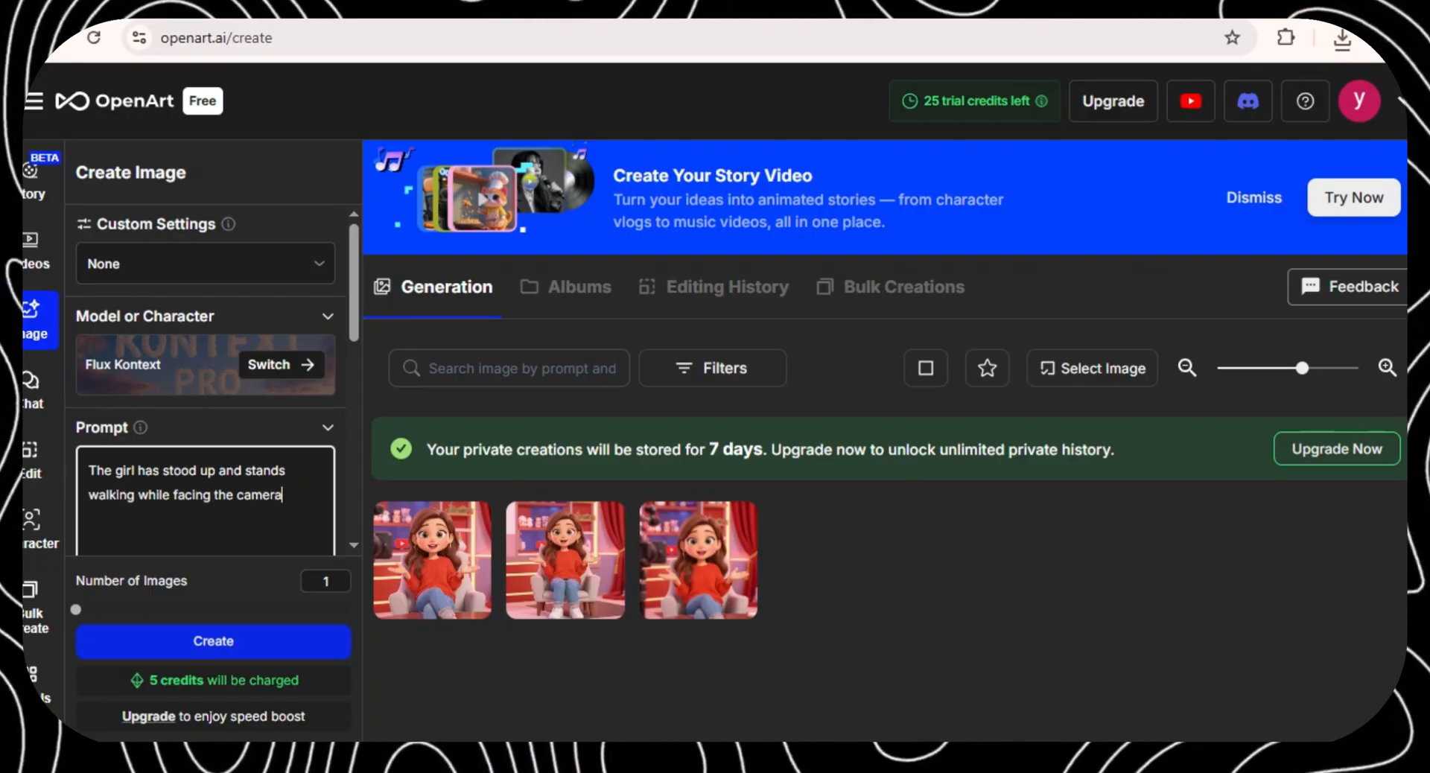
pyautogui.click(213, 640)
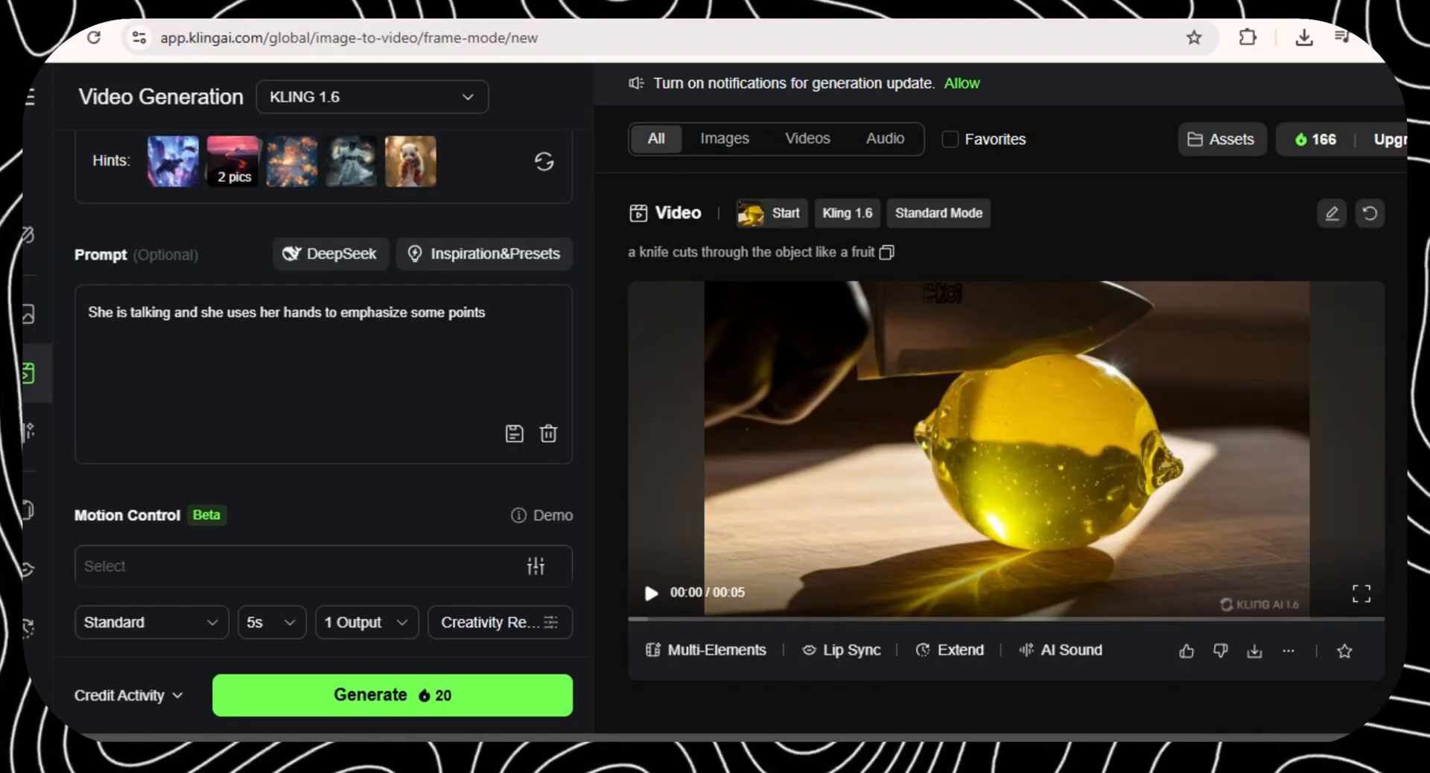
# - Generate a Kling AI clip of the girl talking and emphasizing points with her hands
pyautogui.scroll(-3)
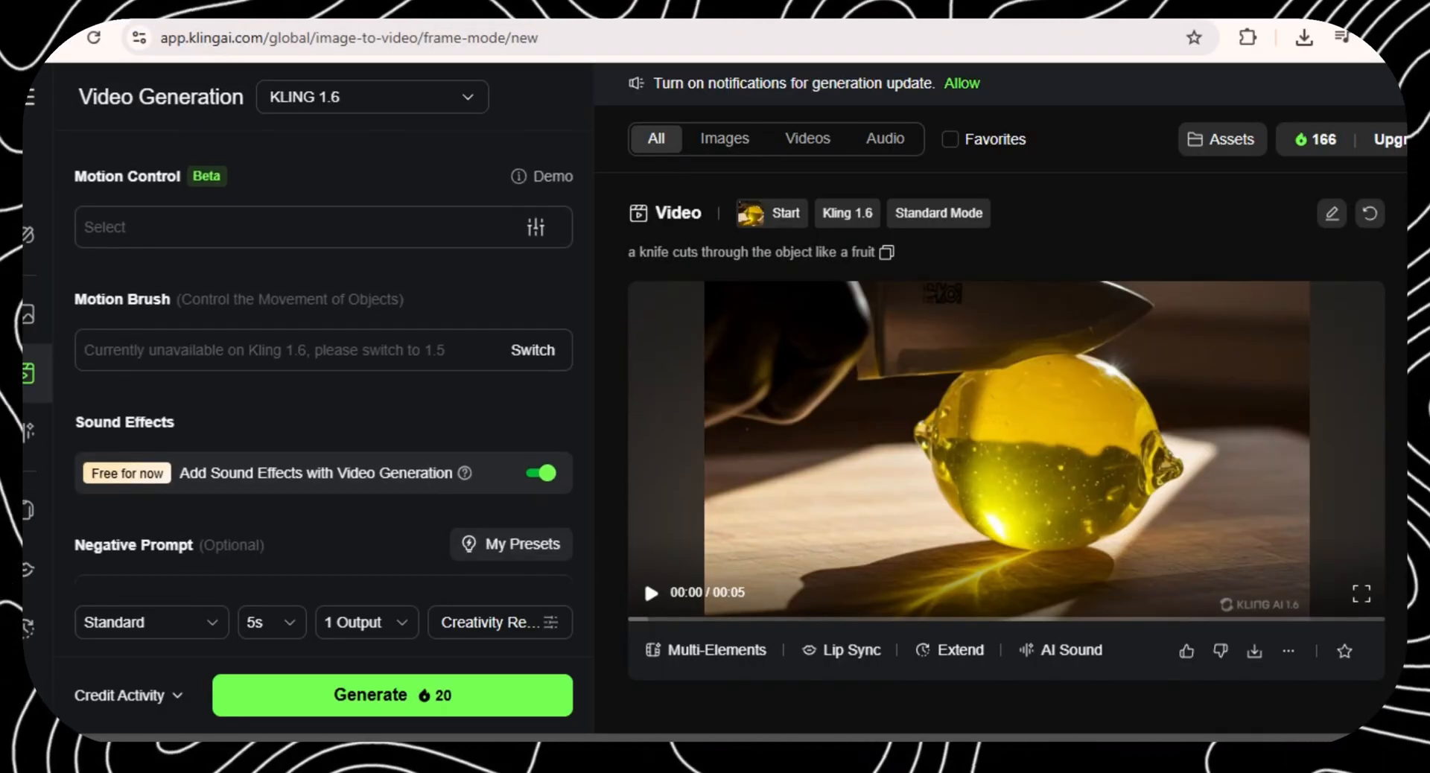
pyautogui.click(392, 695)
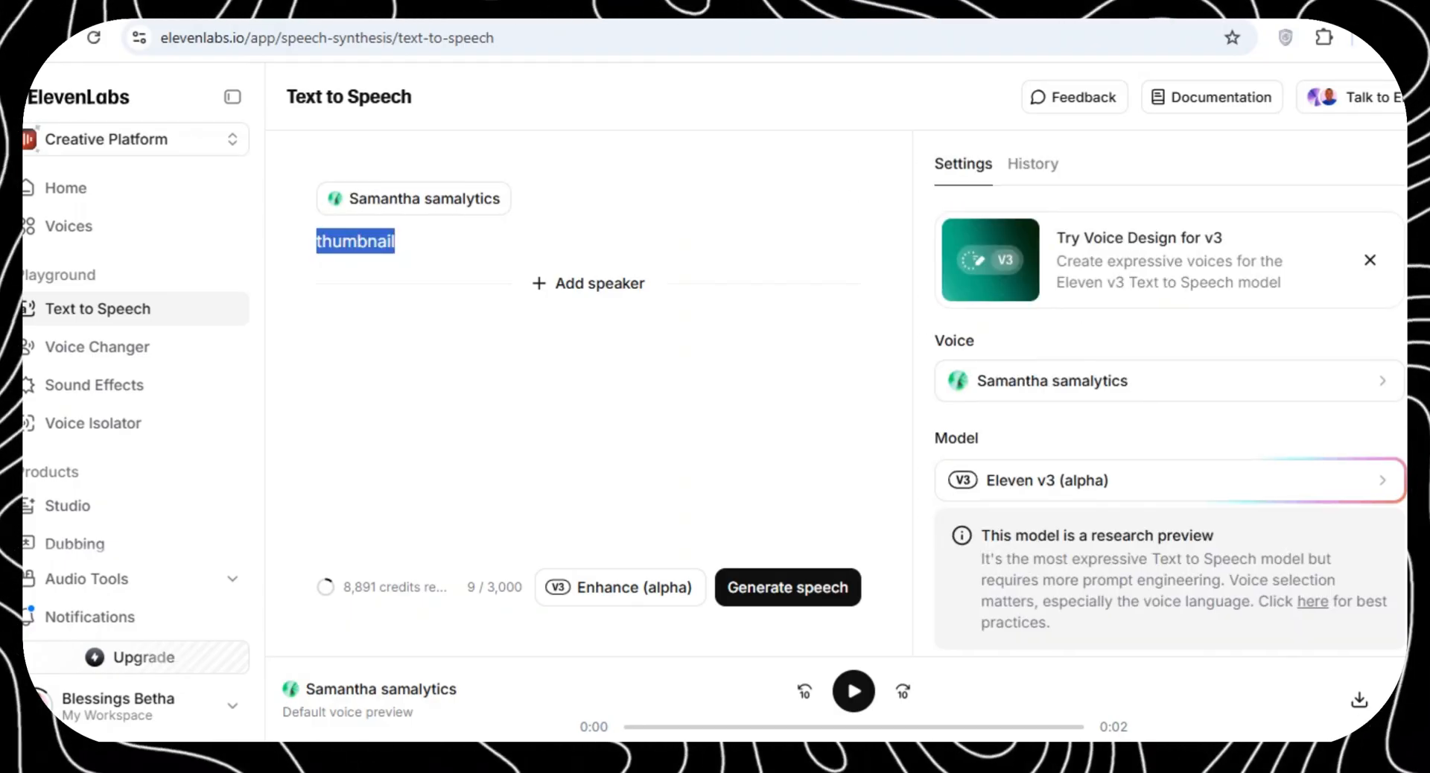
# - Generate speech for the intro script "Hi guys... In this video, I gonna walk you through"
pyautogui.write('Hi guys, welcome back to my channel.')
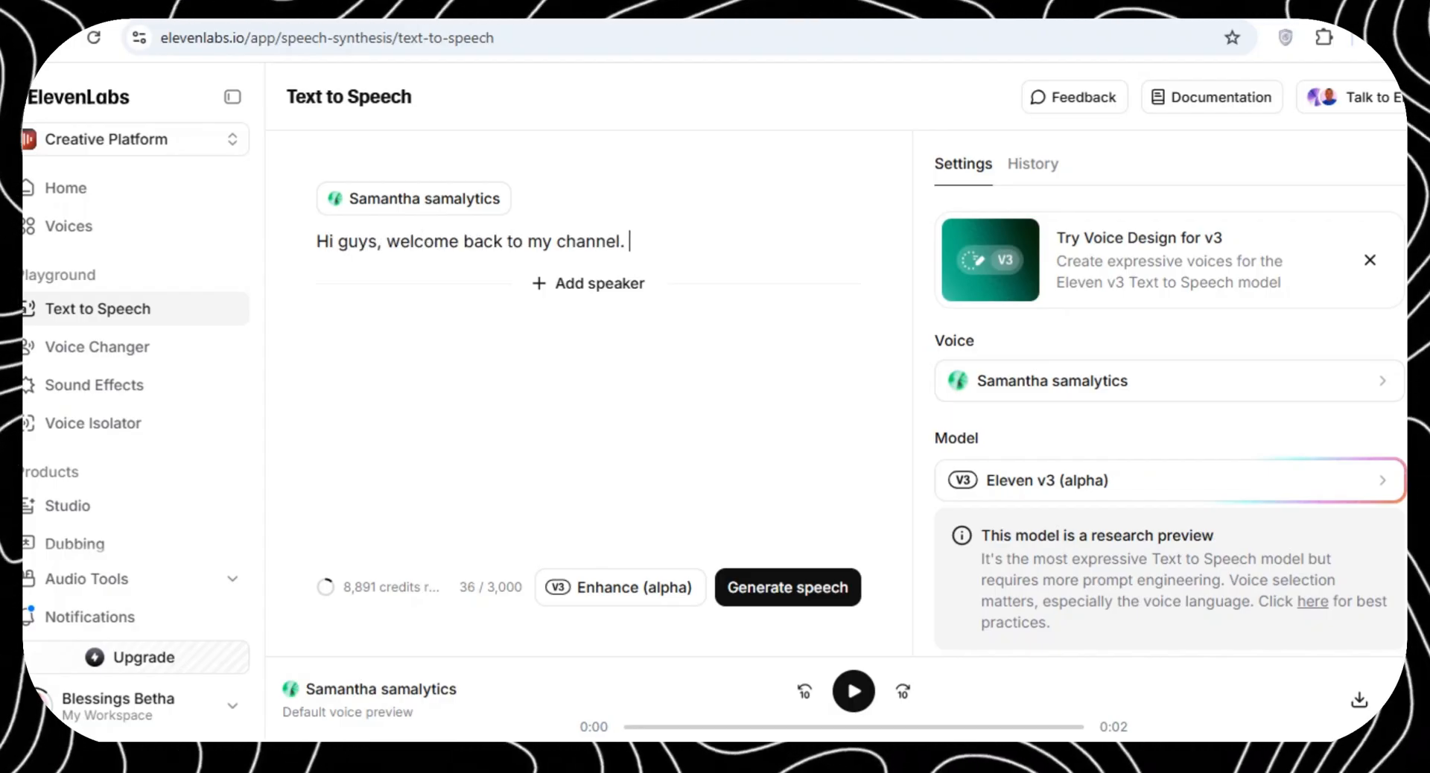
pyautogui.write('In this video, I')
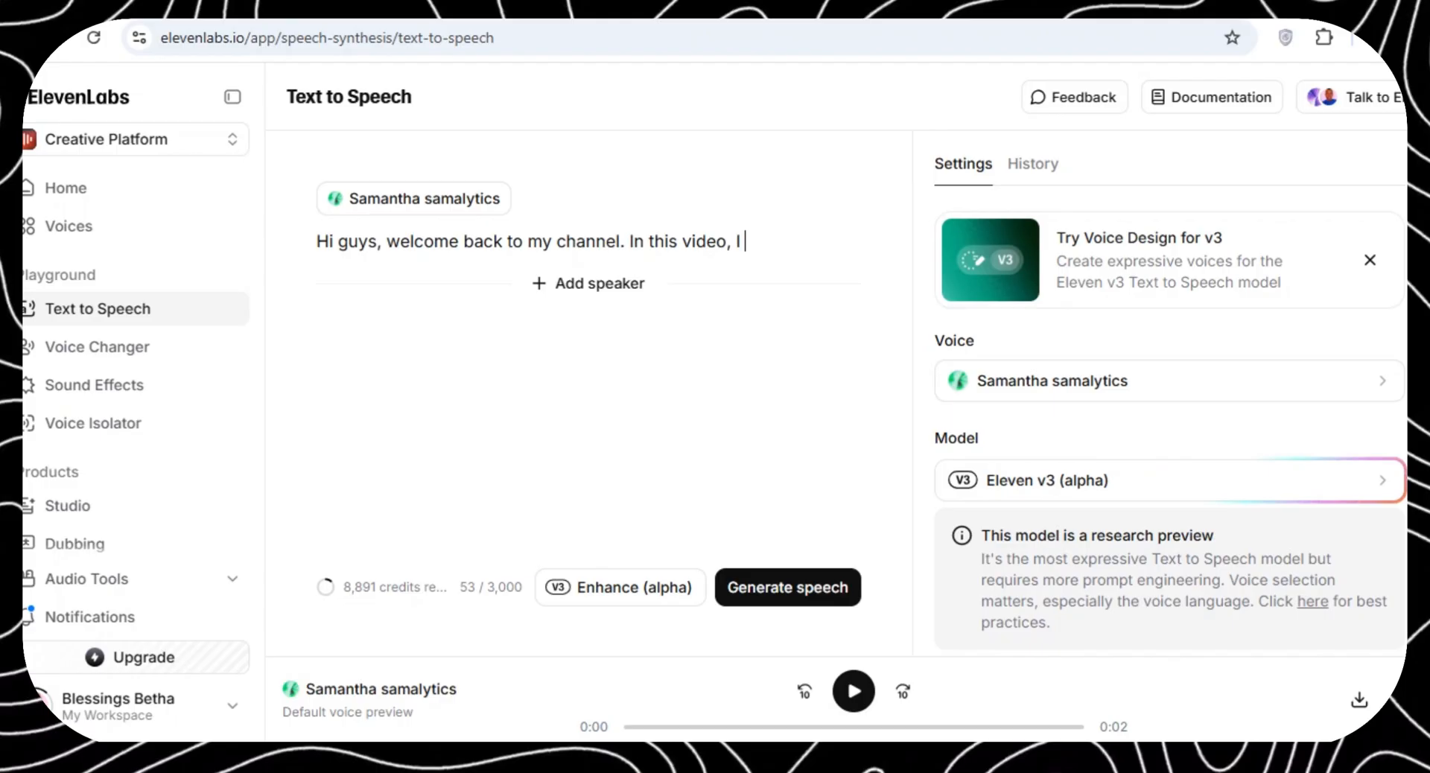
pyautogui.write('gonna walk you thorugh')
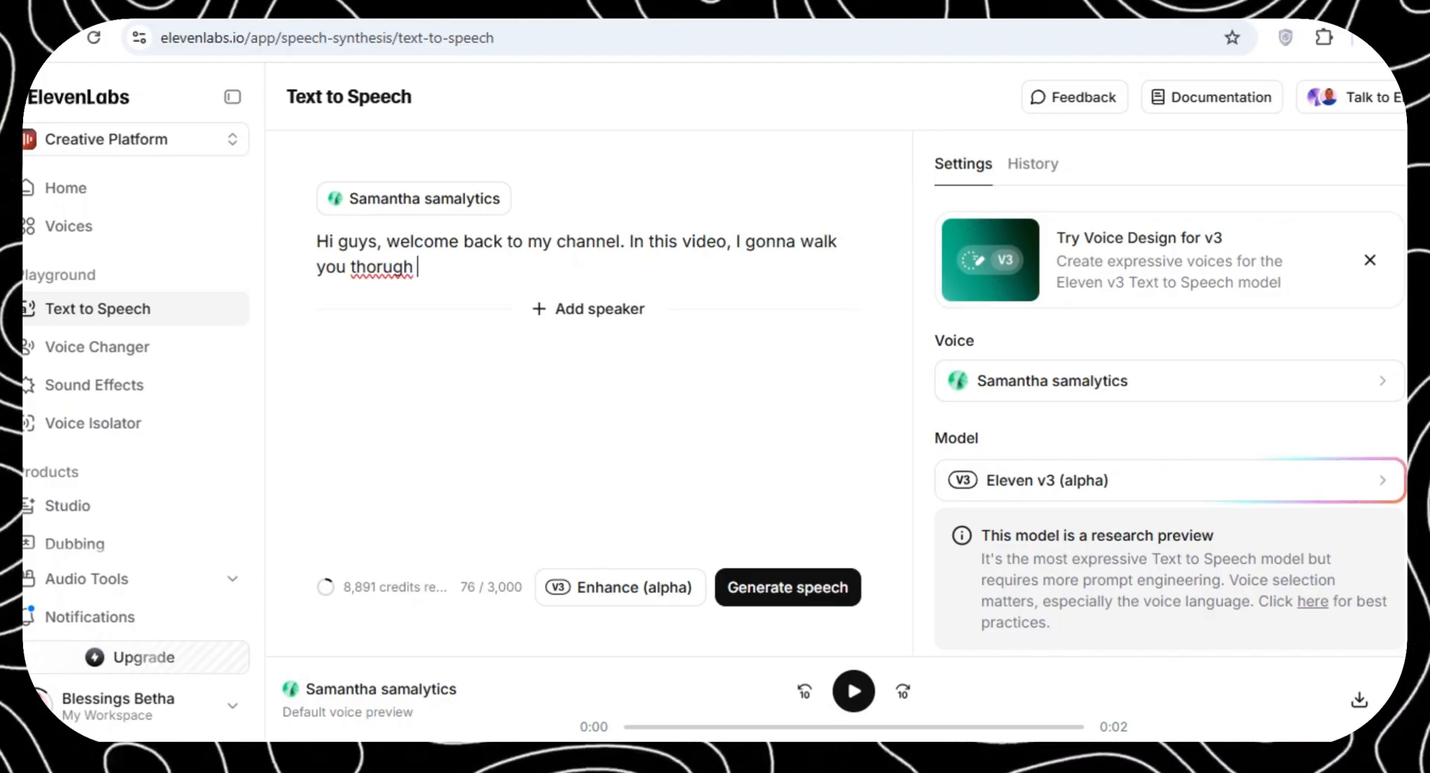
pyautogui.write('through')
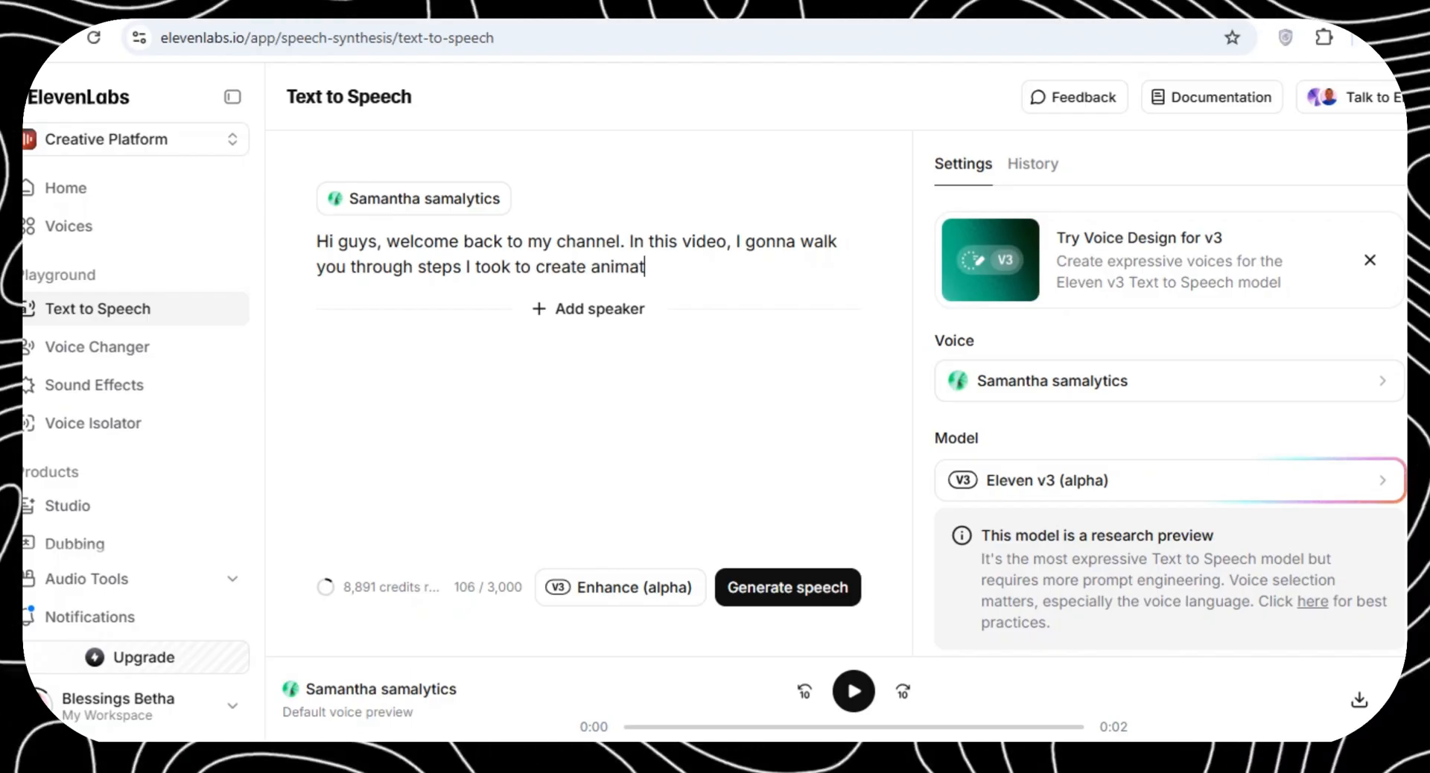
pyautogui.click(786, 586)
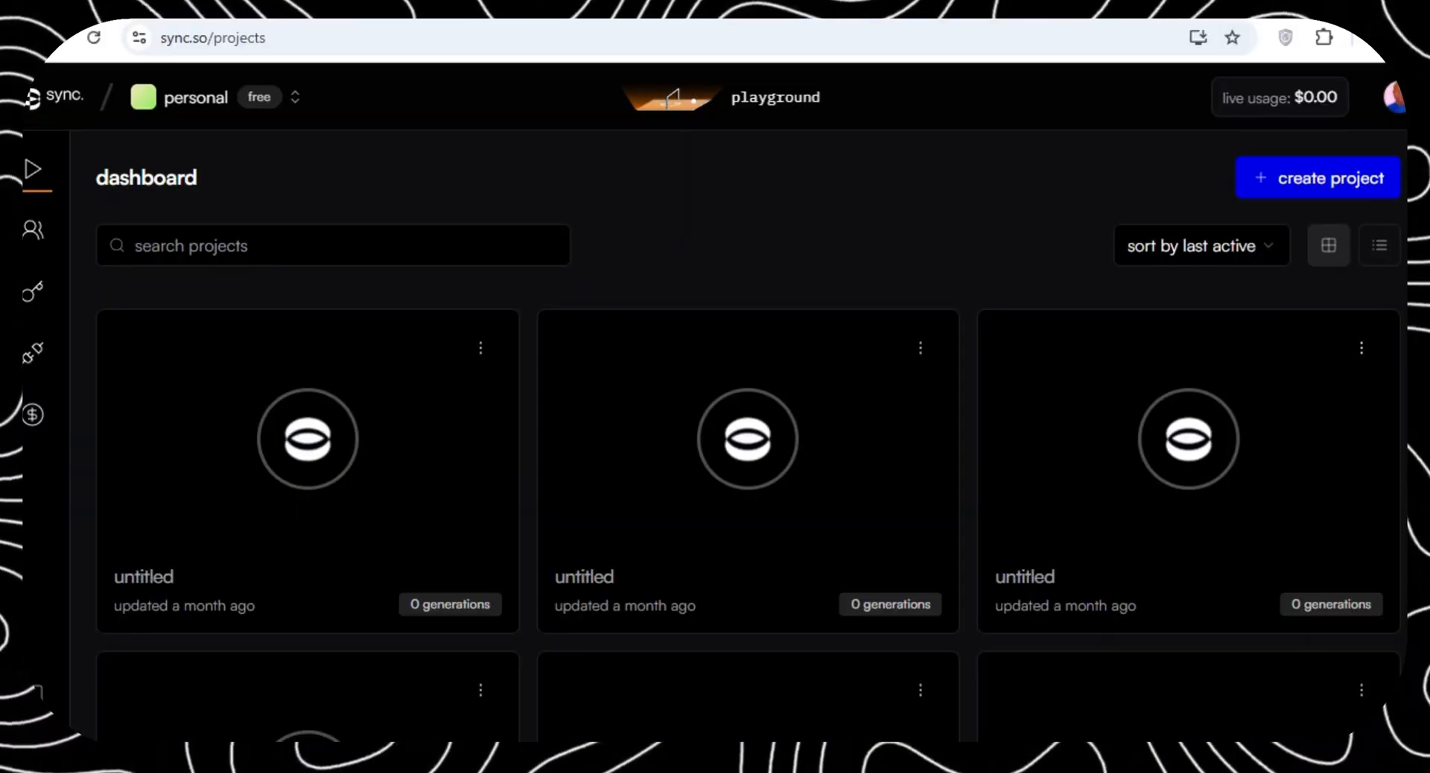
# - Create a new sync.so project and upload the girl's video clip with the voiceover audio
pyautogui.click(307, 439)
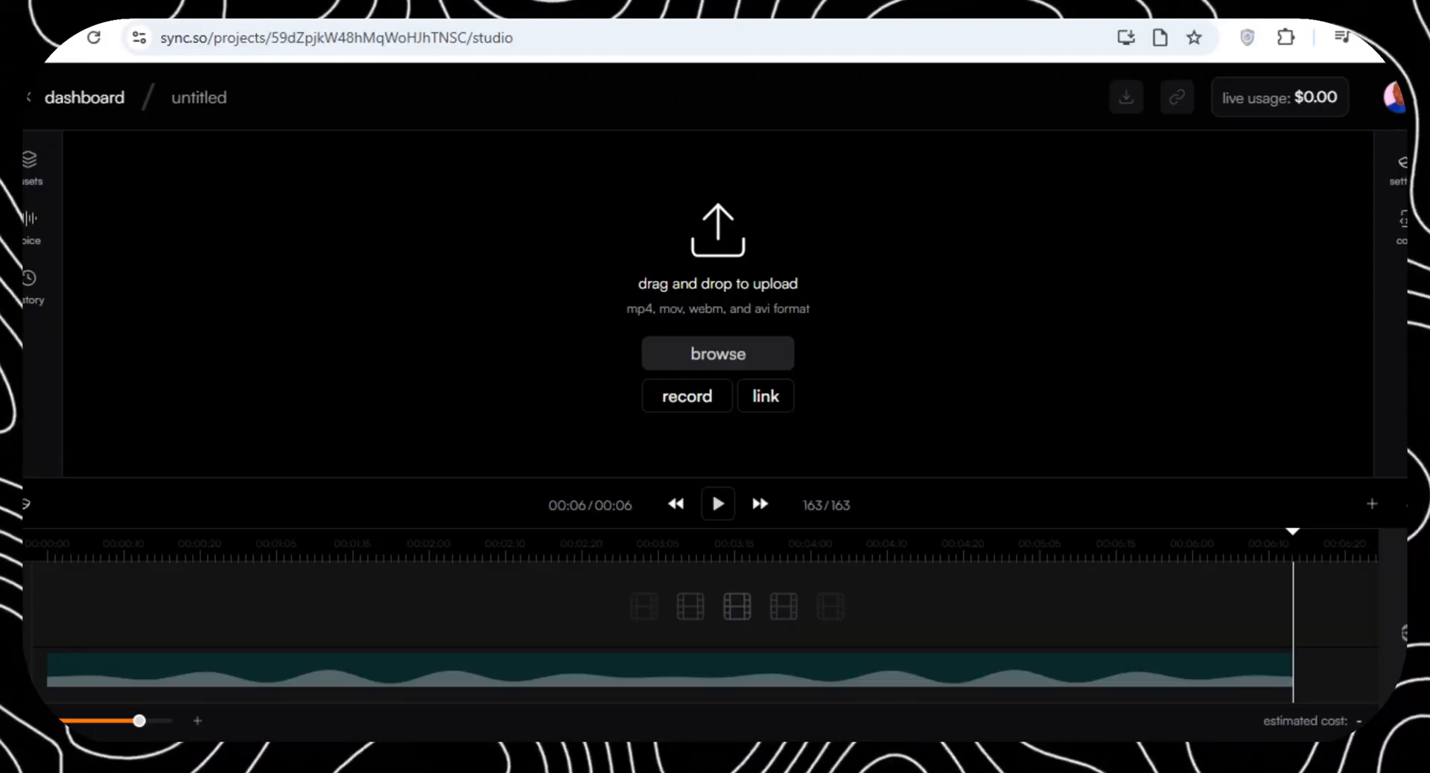
pyautogui.click(717, 353)
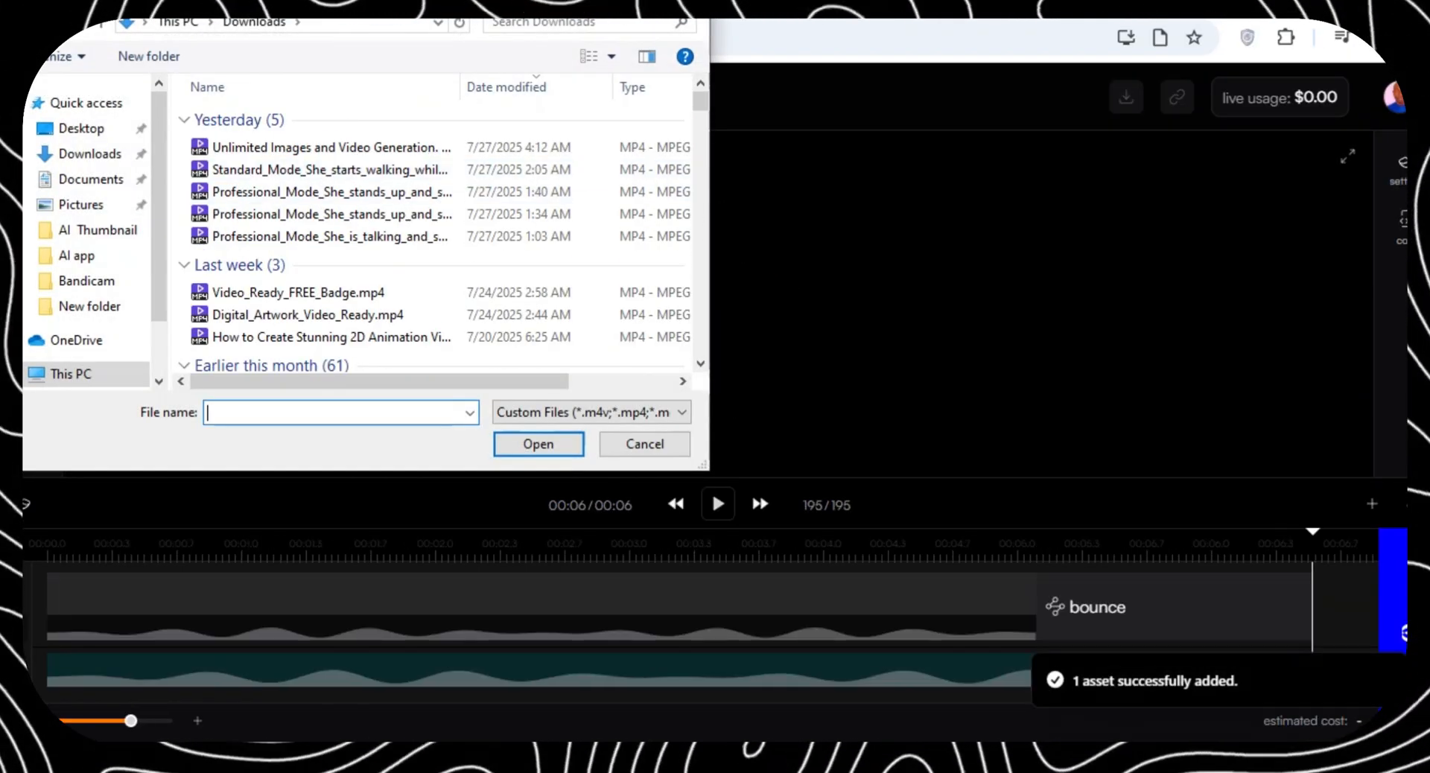
pyautogui.click(643, 444)
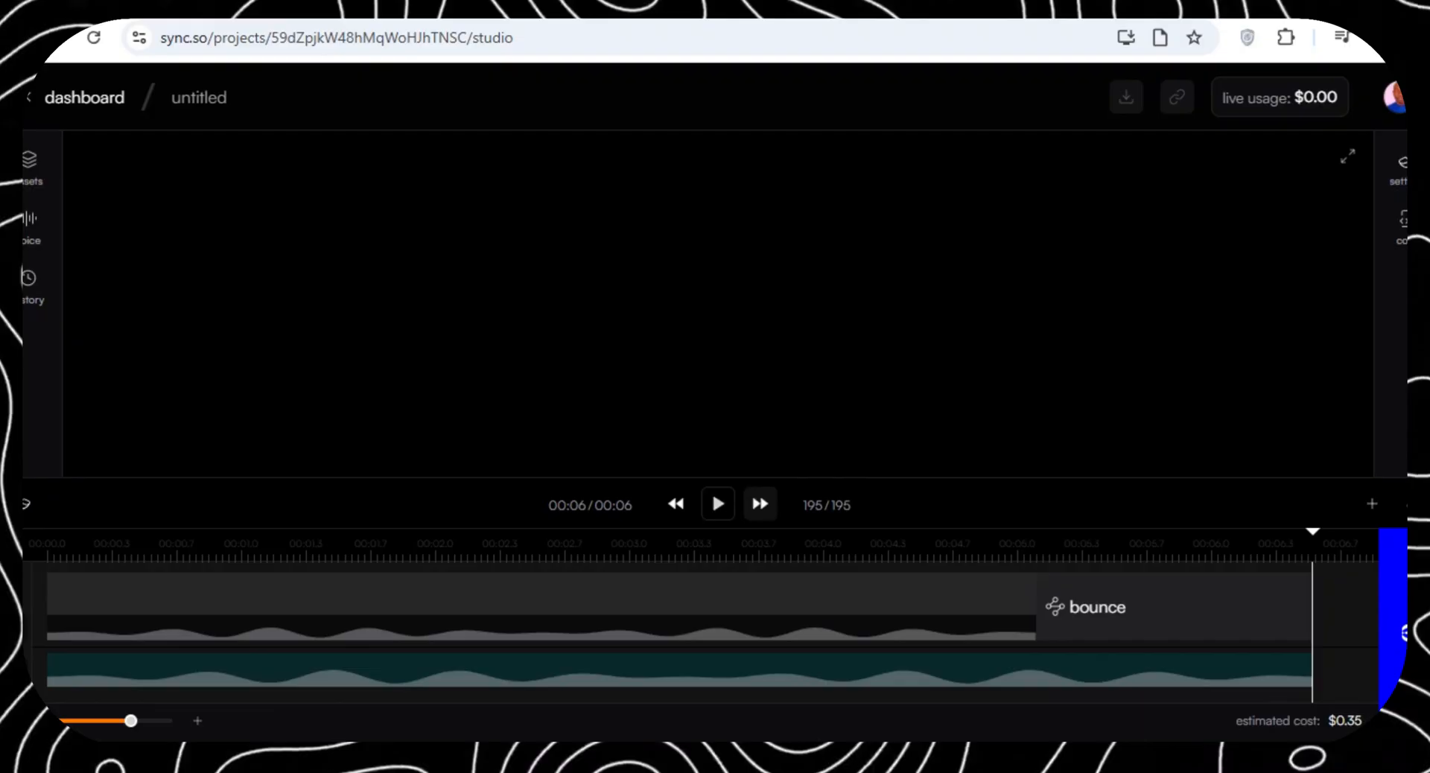
pyautogui.click(716, 504)
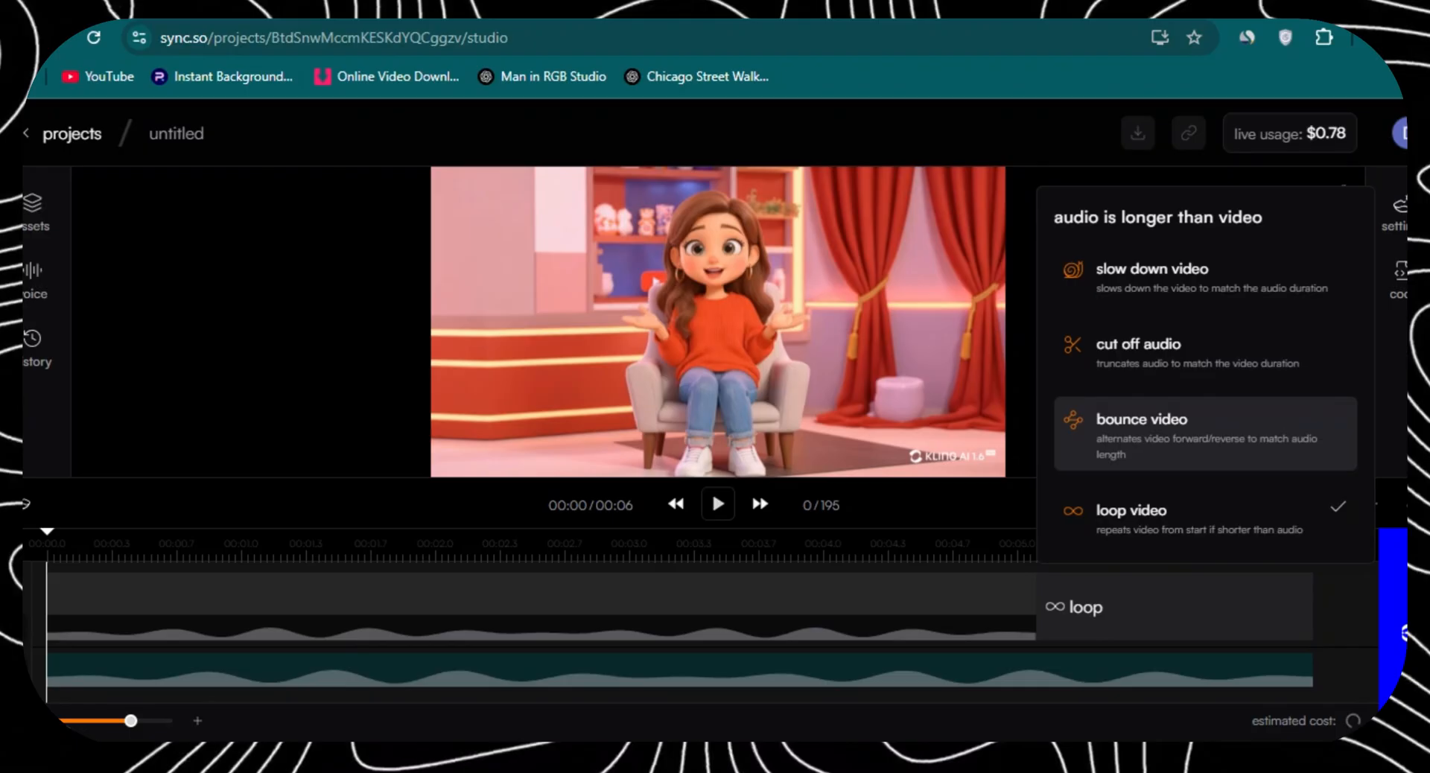
# - Set the audio-longer-than-video option to slow down video instead of cutting off audio
pyautogui.click(1181, 276)
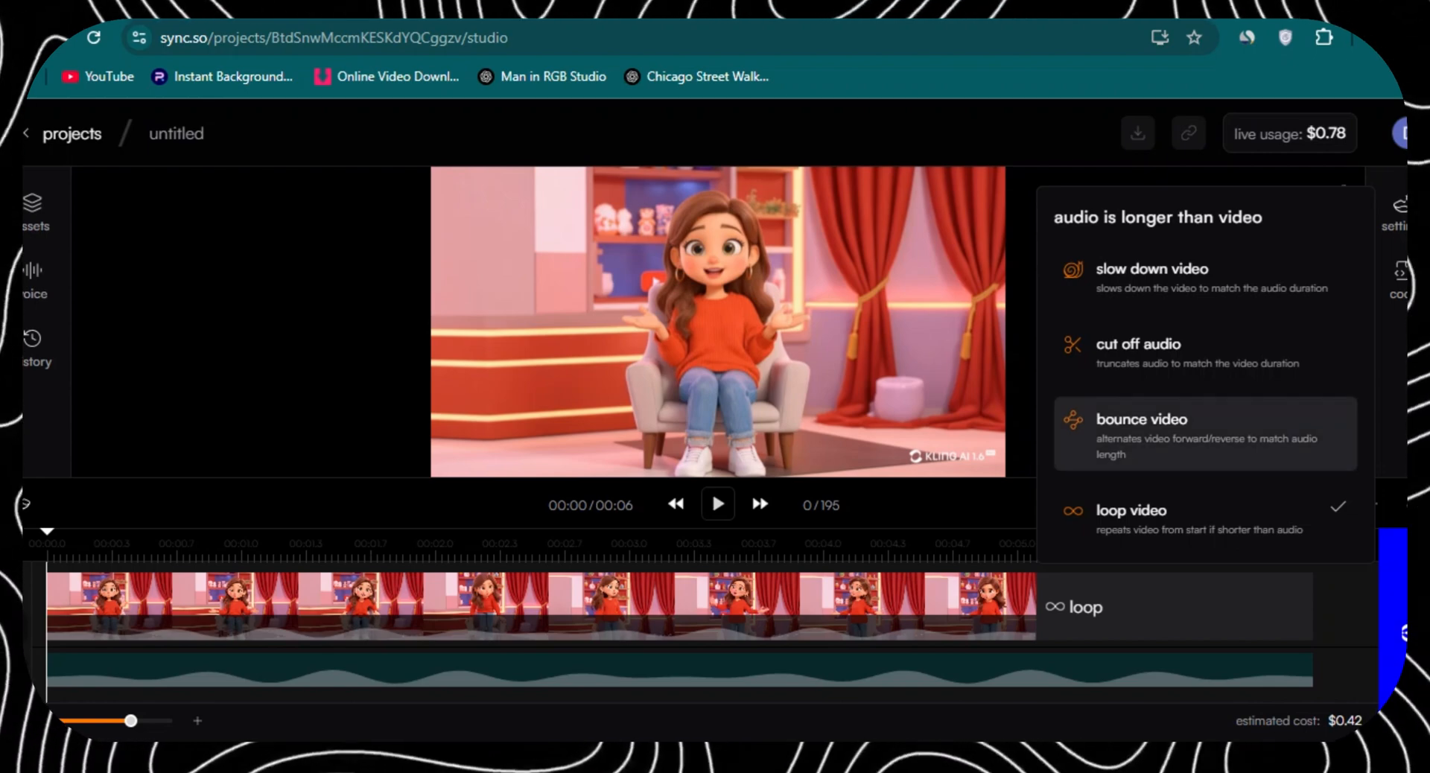
pyautogui.click(1138, 351)
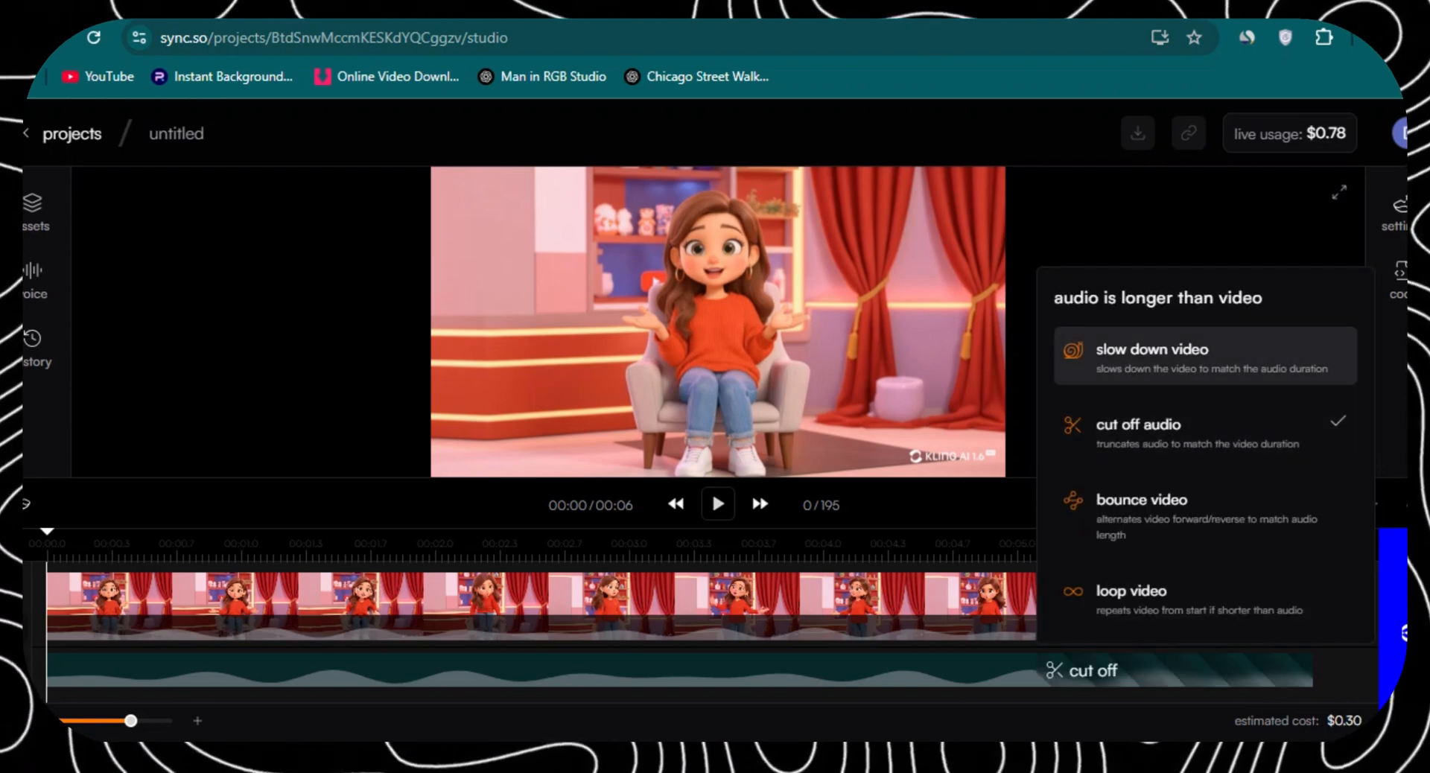
pyautogui.click(1151, 349)
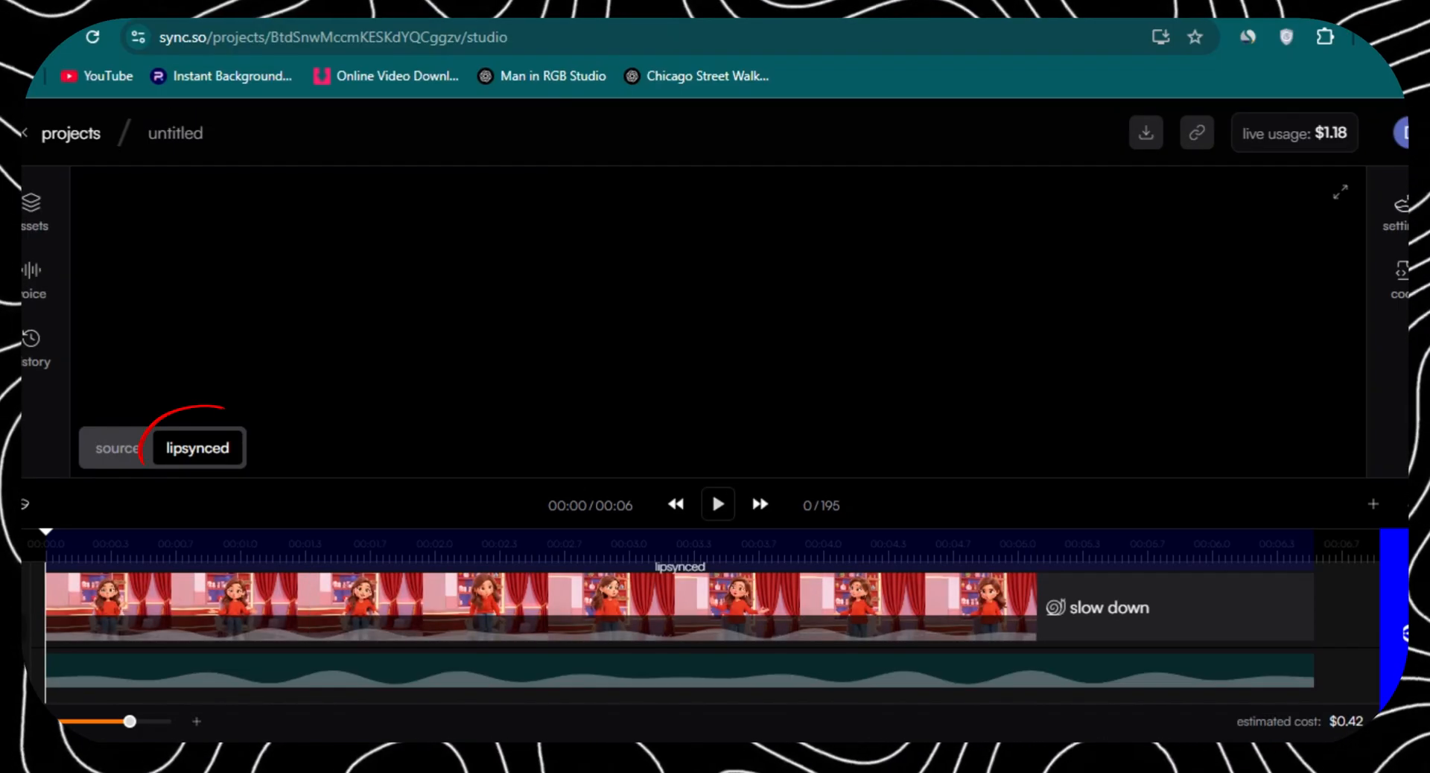
# - Switch the preview to the lip-synced result and play the finished clip
pyautogui.click(716, 504)
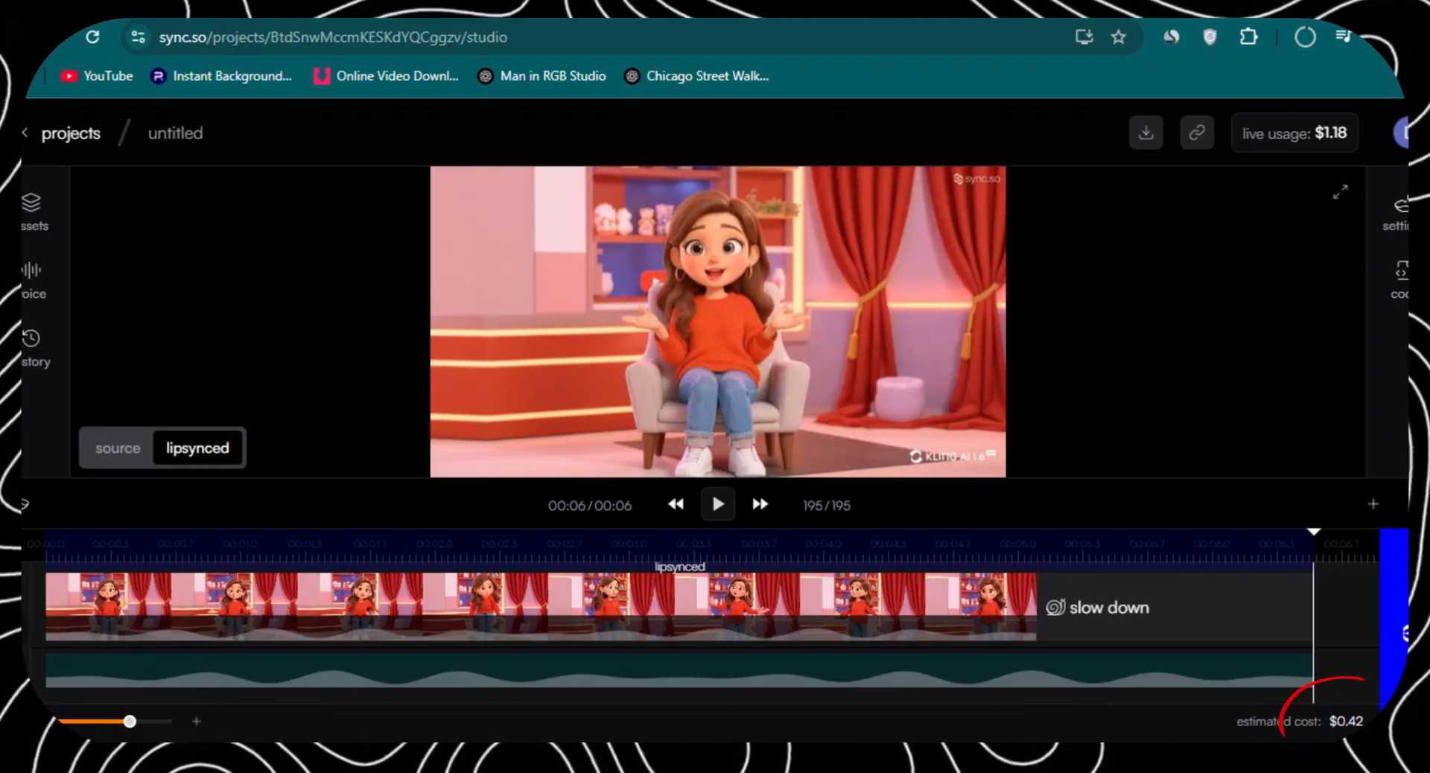
pyautogui.click(716, 504)
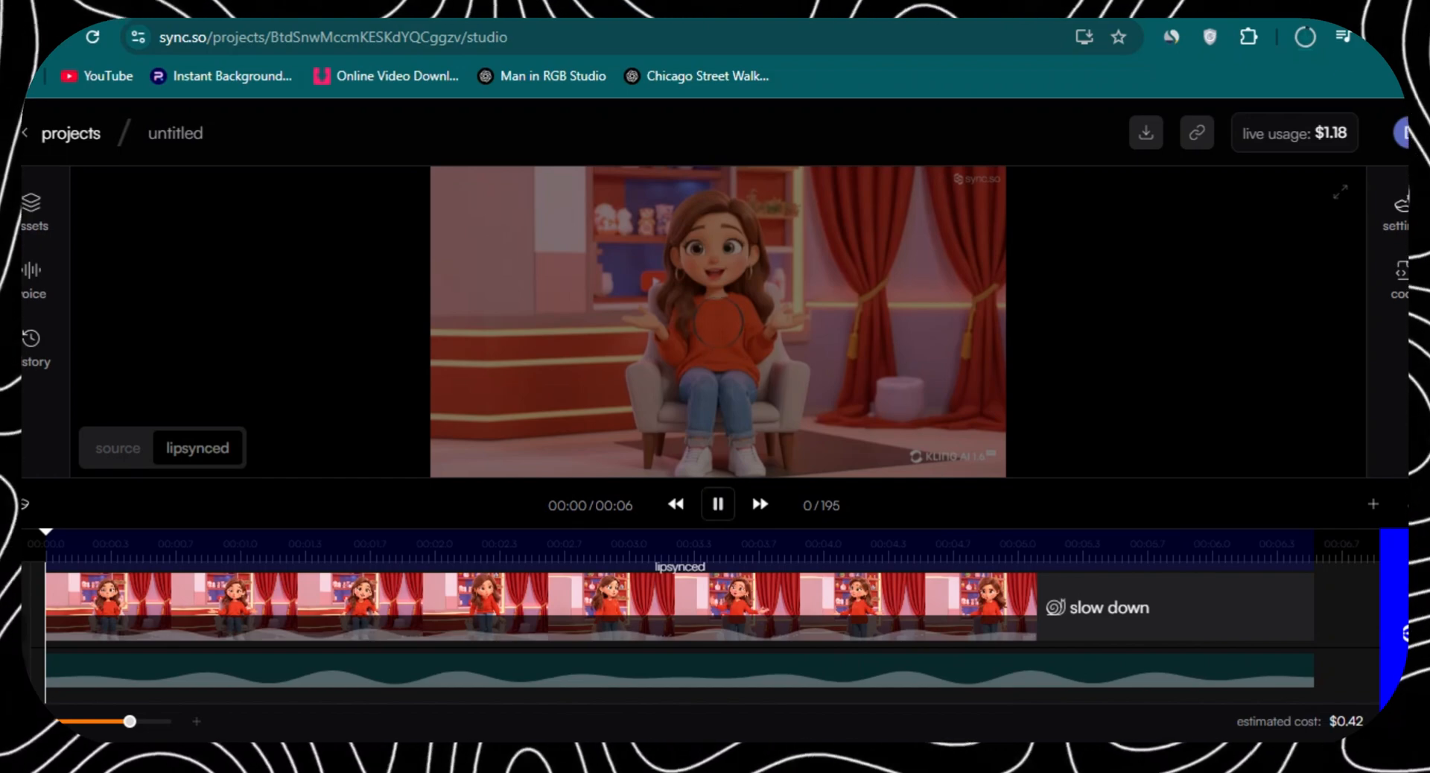